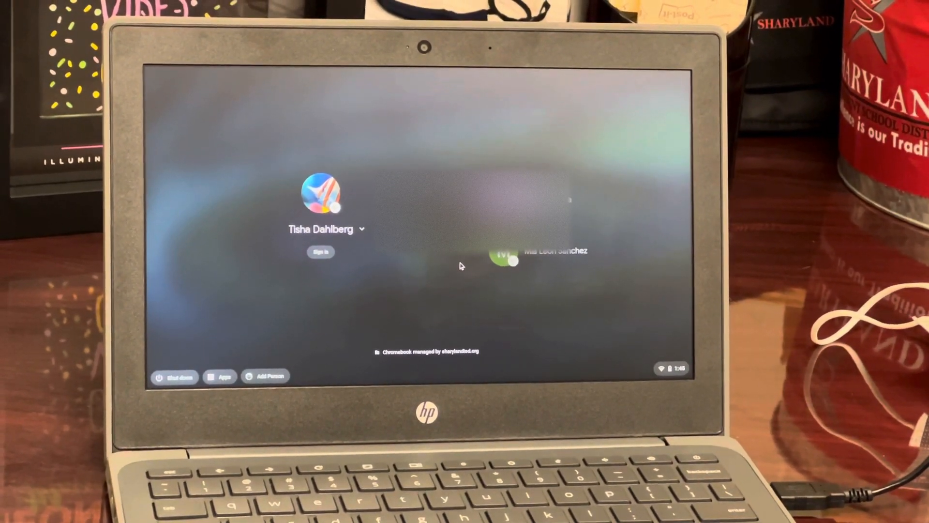
pyautogui.moveTo(290, 340)
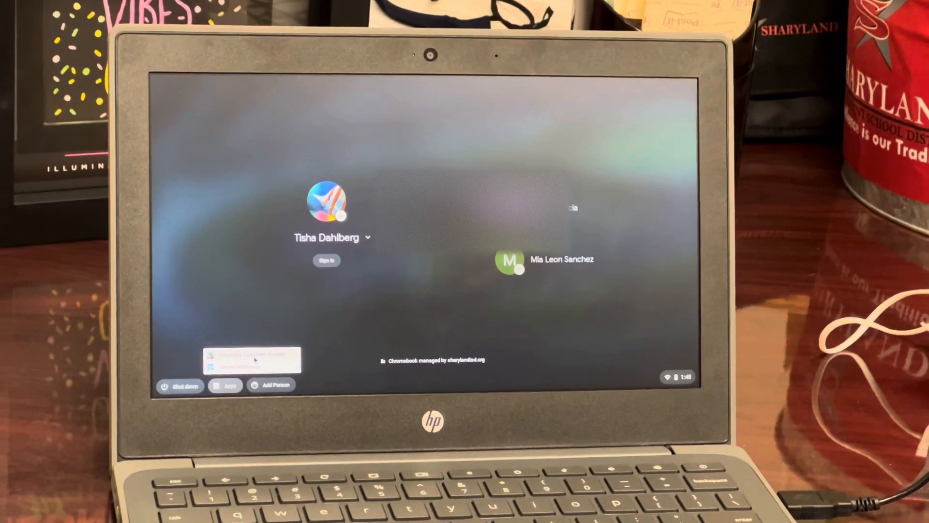
# Step: Launch the Eduphoria Lockdown Browser kiosk app from the ChromeOS login screen's Apps list
pyautogui.click(326, 260)
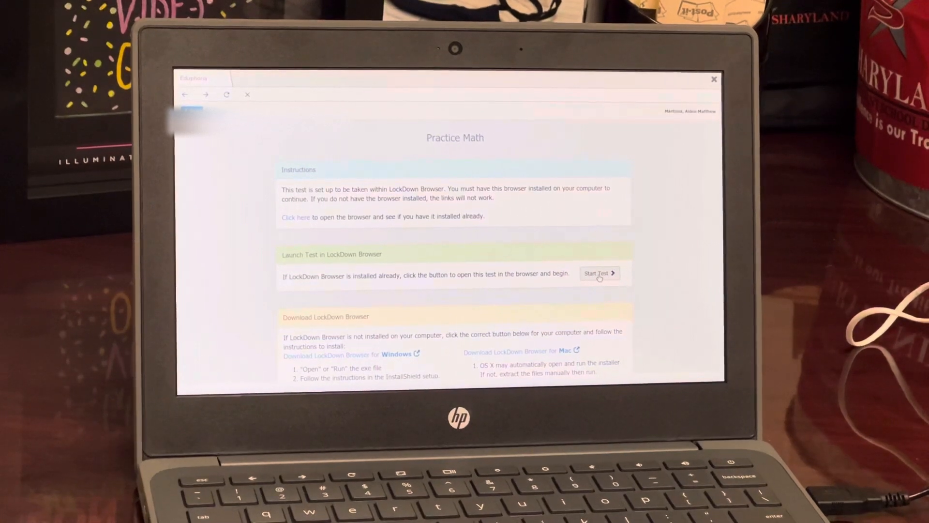
# Step: Start the Practice Math test, advance to question 3, and answer $1.69
pyautogui.click(599, 273)
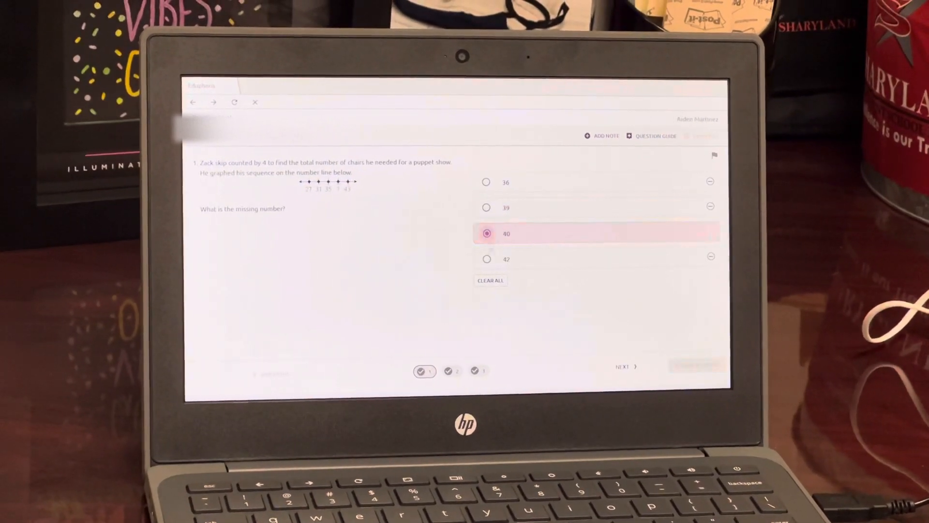
pyautogui.click(624, 366)
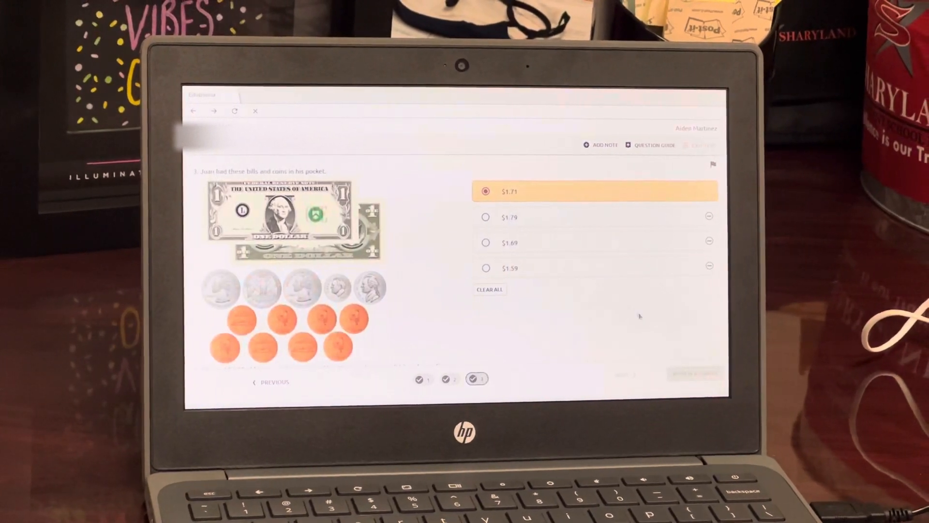
pyautogui.click(492, 243)
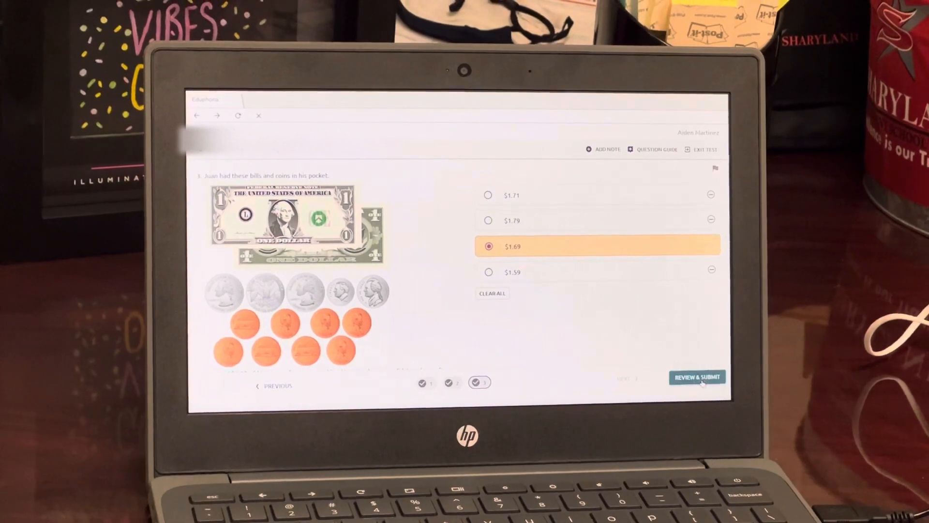
pyautogui.click(697, 377)
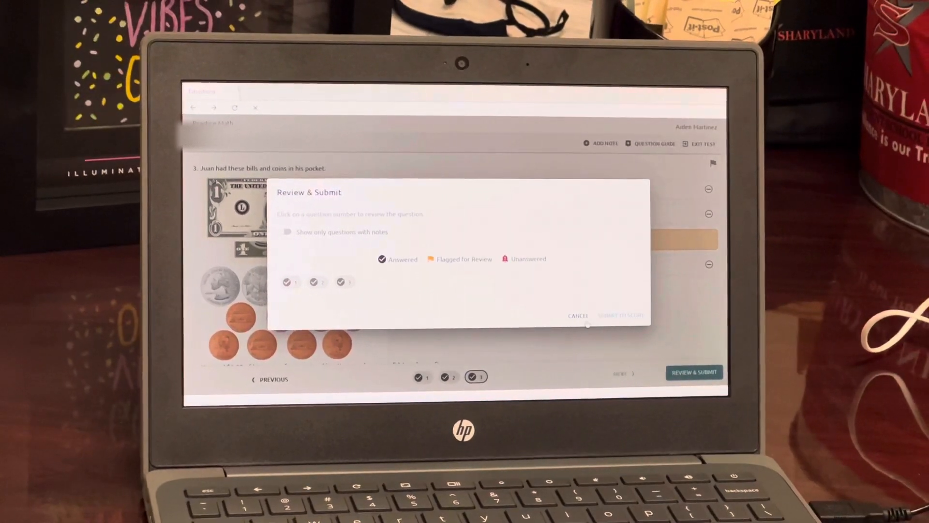
pyautogui.click(578, 315)
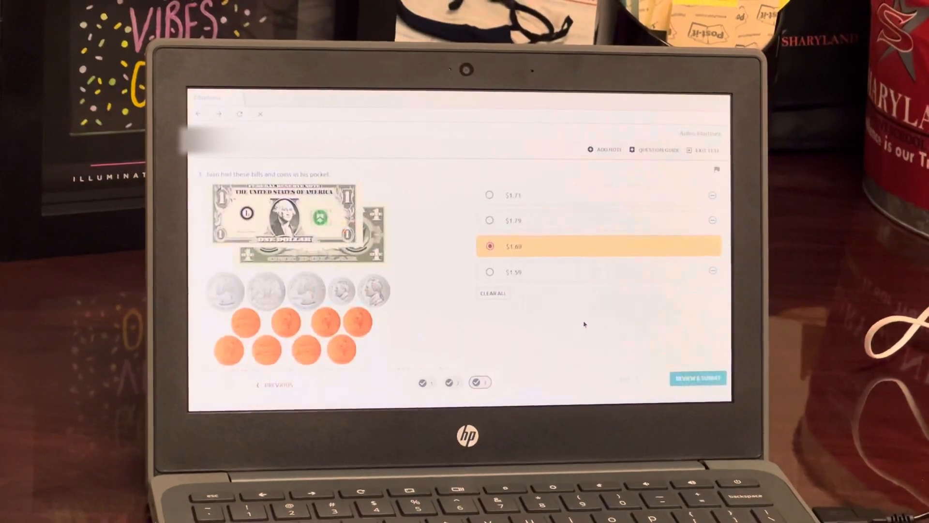